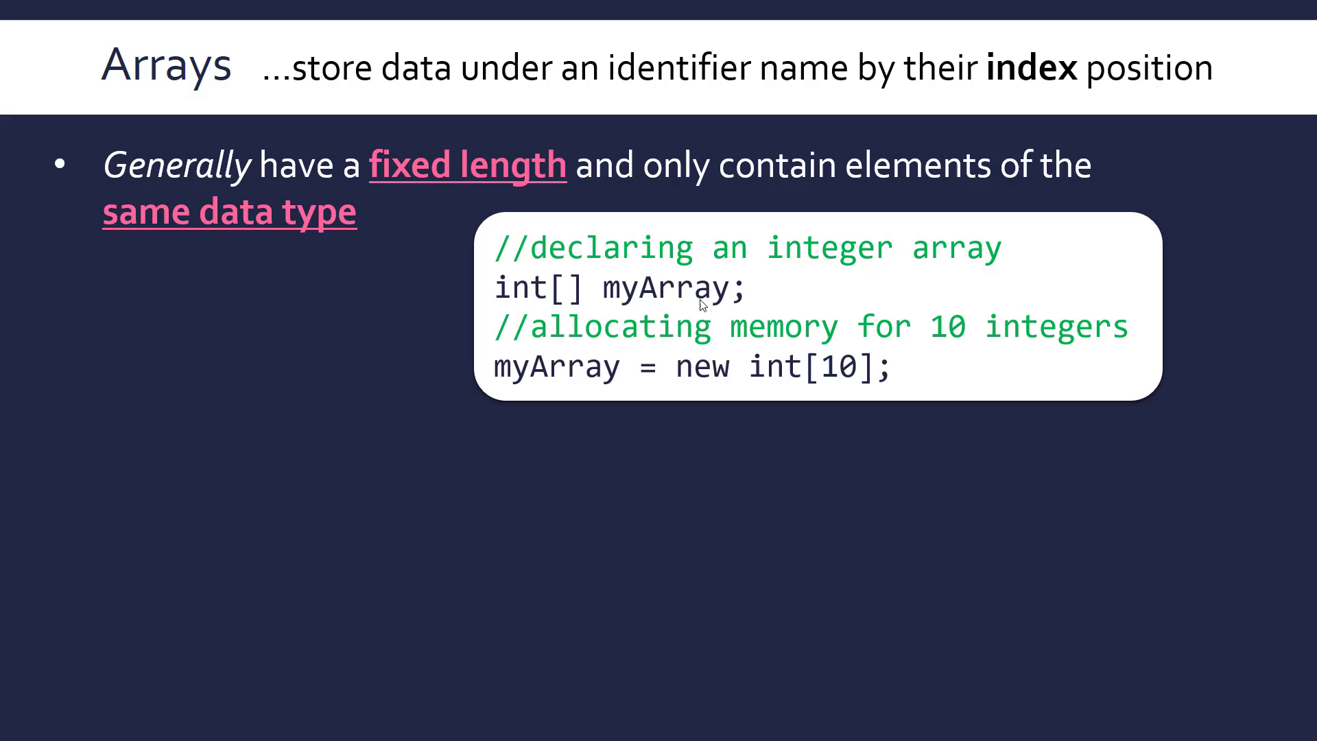
mouse_move(563, 277)
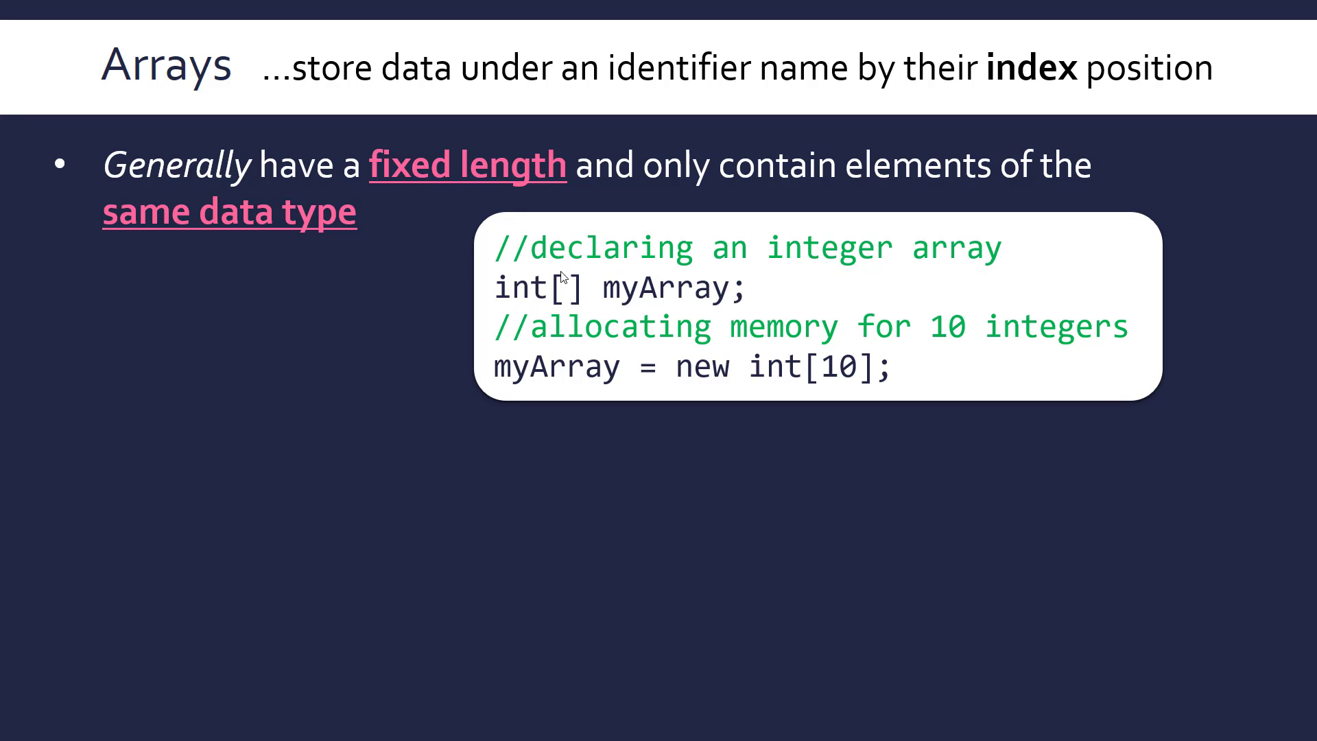
mouse_move(555, 299)
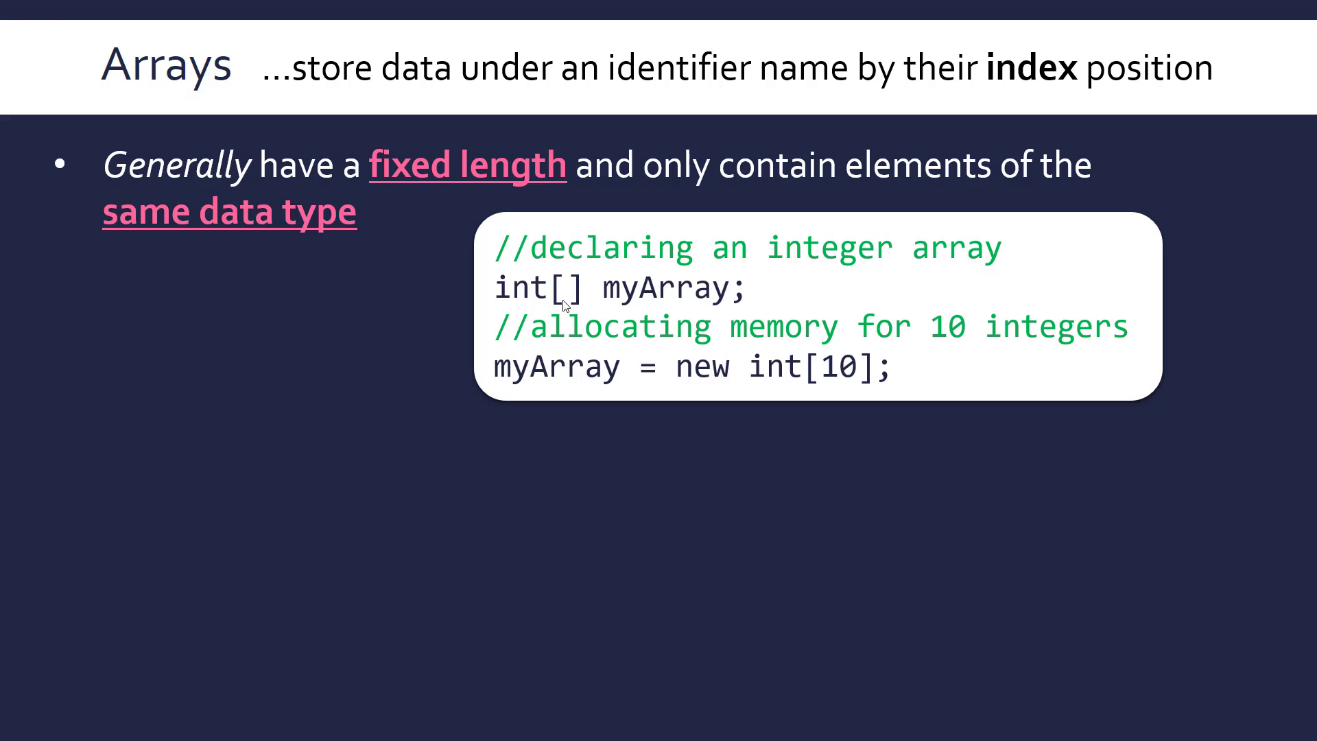
mouse_move(670, 138)
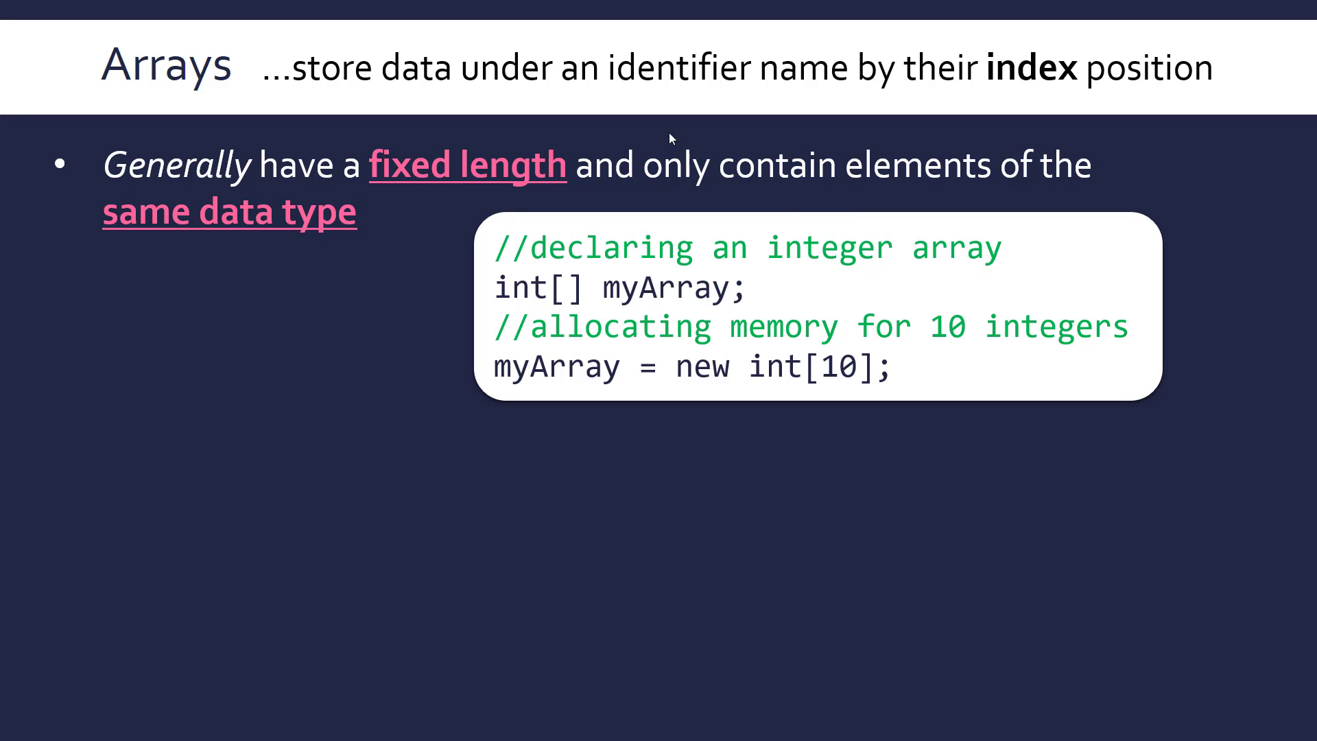
mouse_move(483, 372)
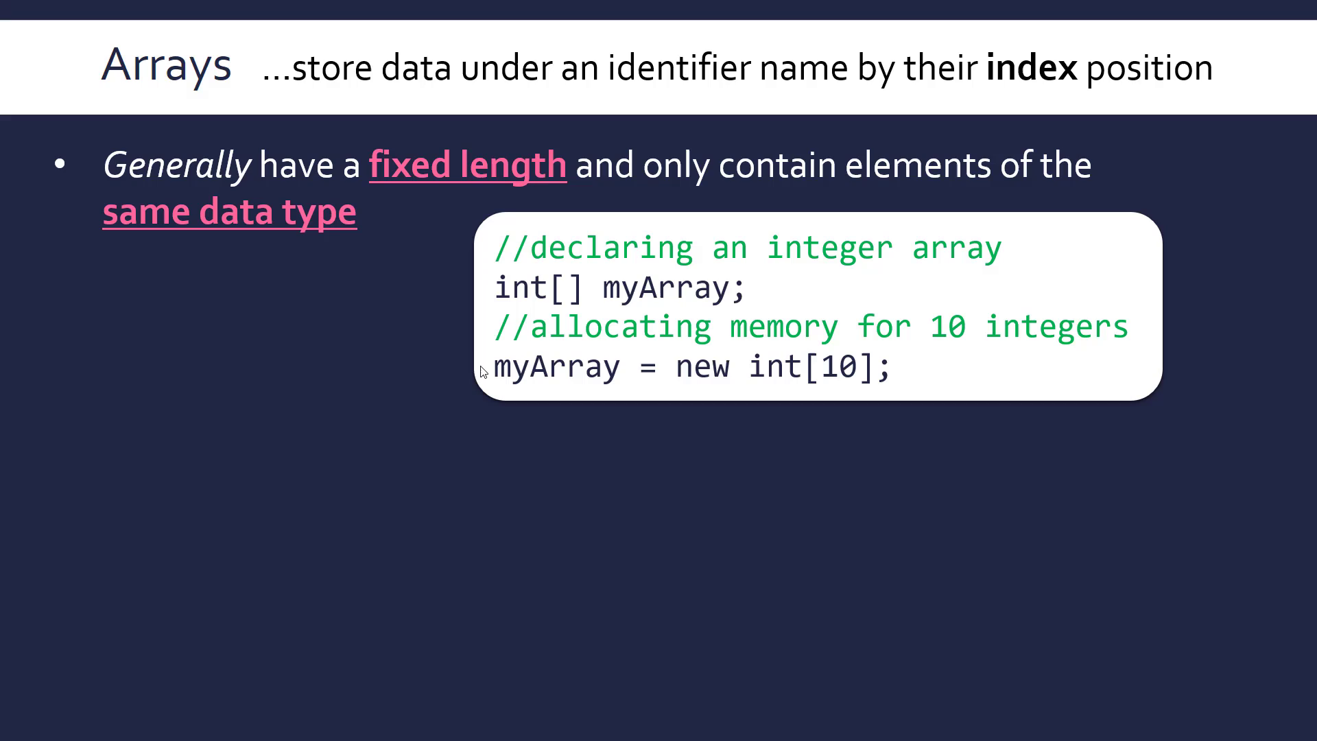
mouse_move(865, 306)
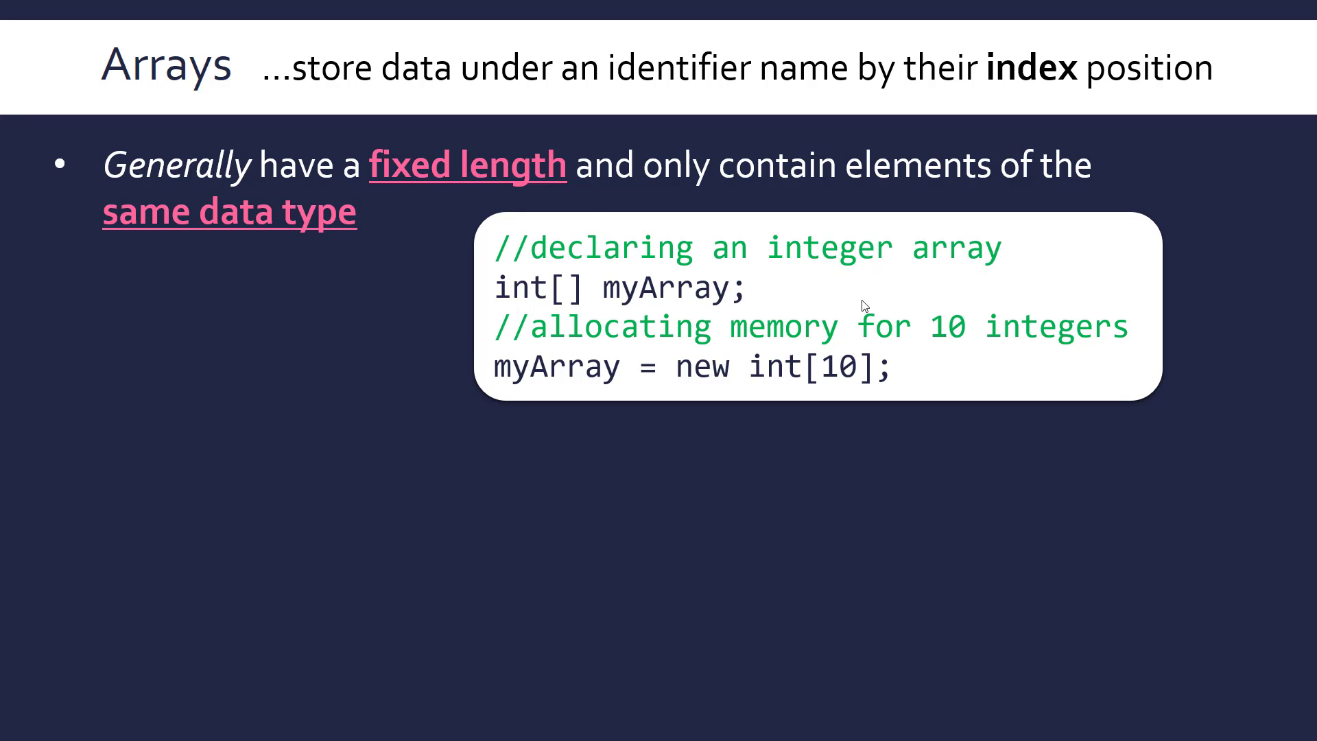